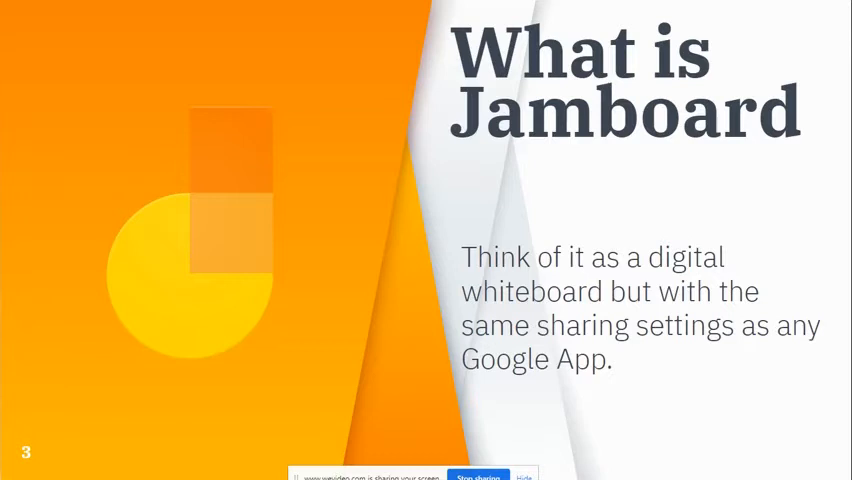
pyautogui.moveTo(585, 155)
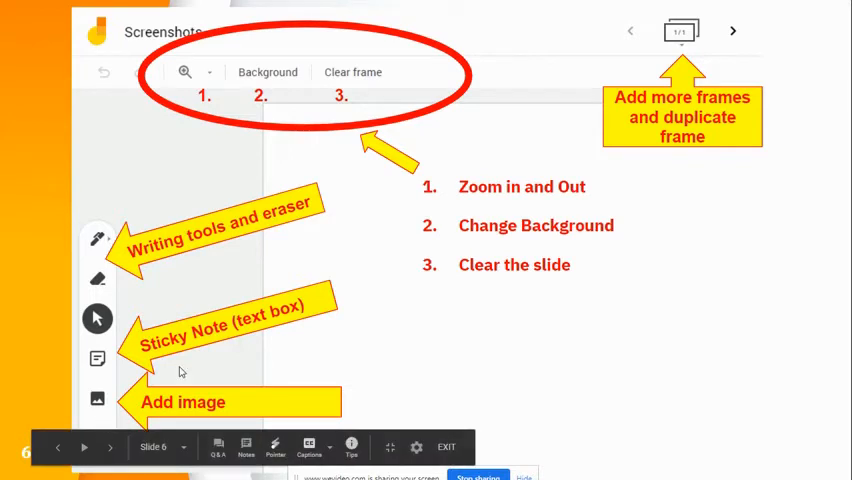
pyautogui.moveTo(516, 332)
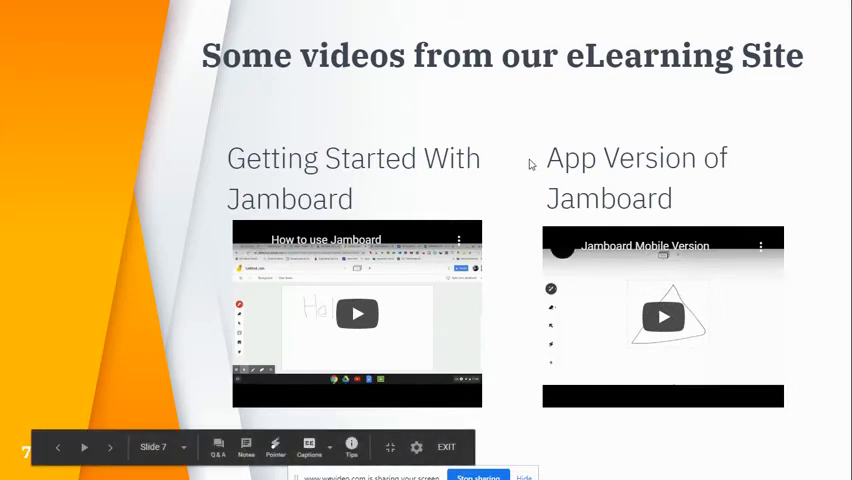
pyautogui.moveTo(575, 158)
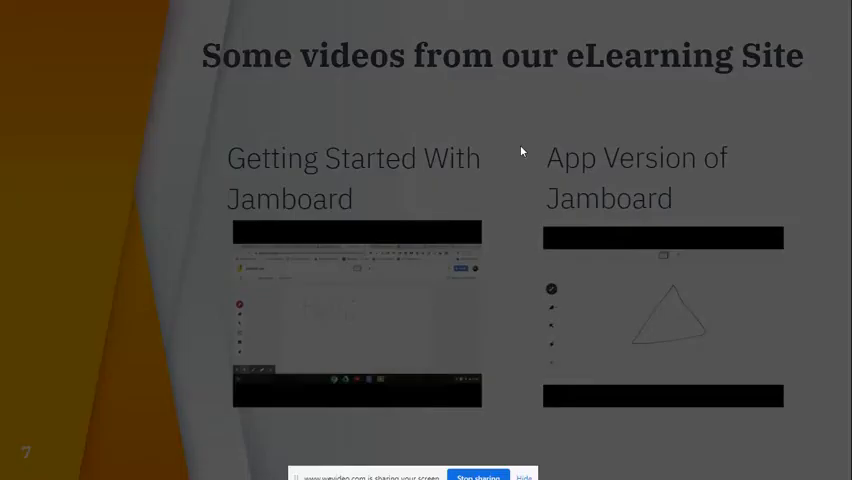
# - Advance from the eLearning videos slide to slide 8, Some examples in HRCE
pyautogui.press('right')
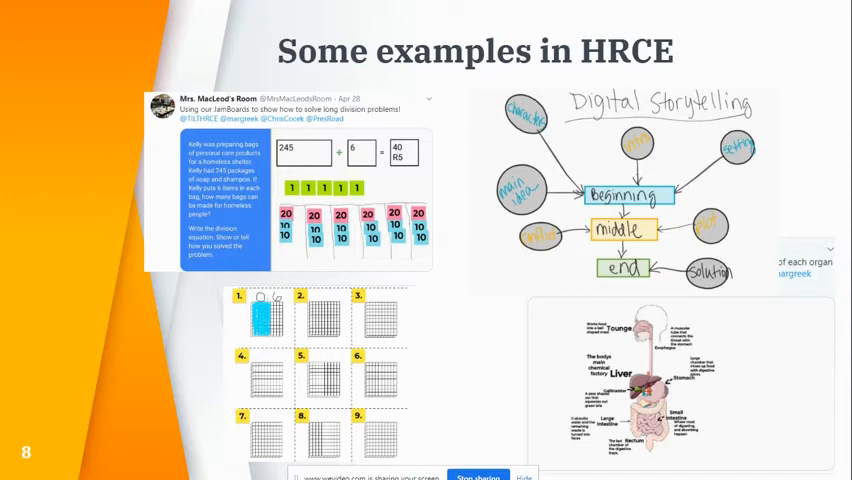
pyautogui.moveTo(493, 209)
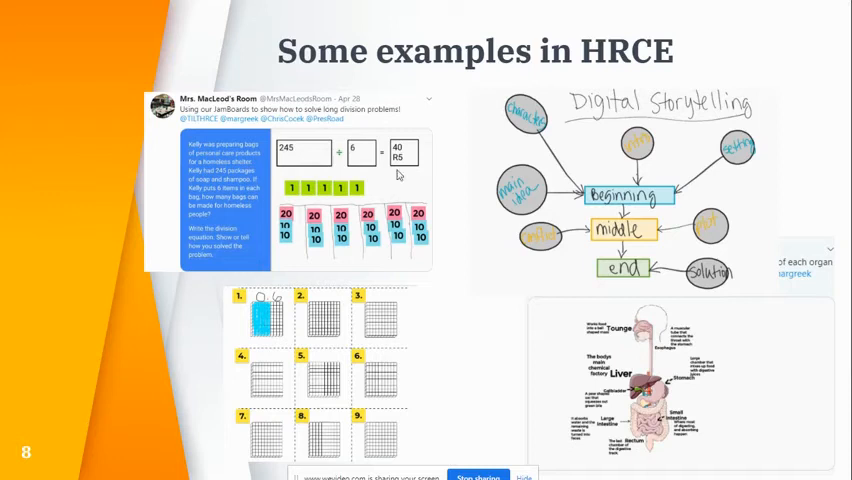
pyautogui.moveTo(715, 178)
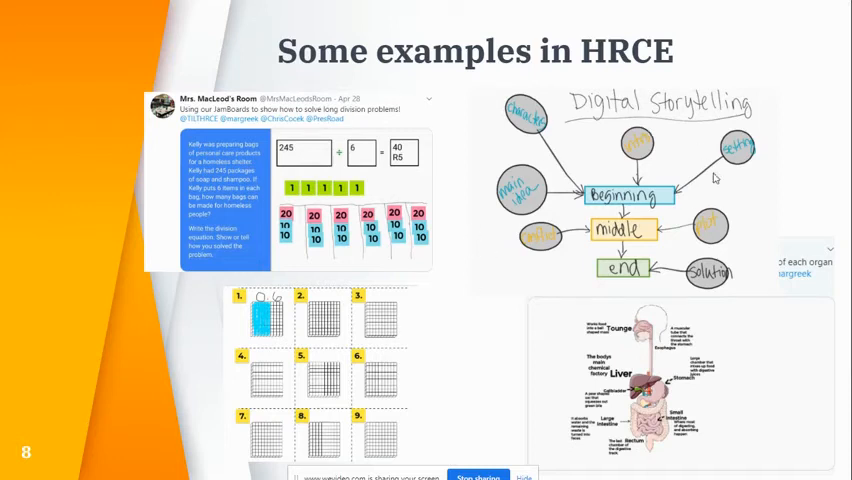
pyautogui.moveTo(607, 240)
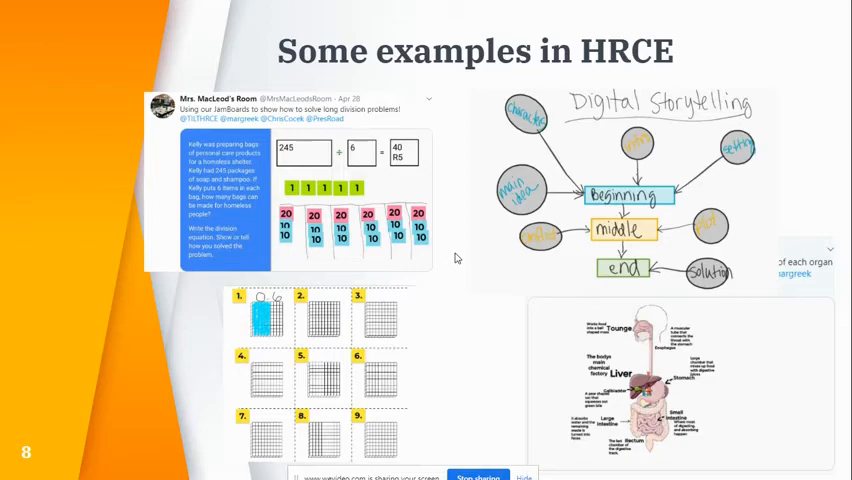
# - Advance past the HRCE classroom examples slide to the live Jamboard file
pyautogui.press('right')
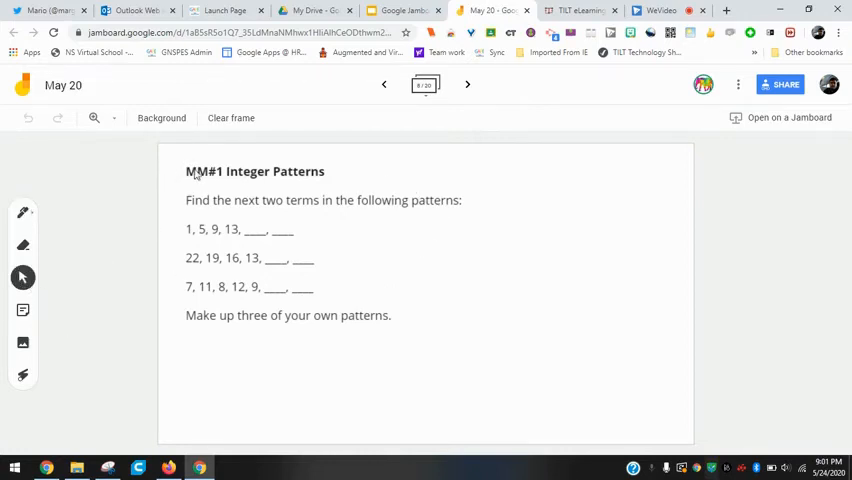
pyautogui.moveTo(127, 184)
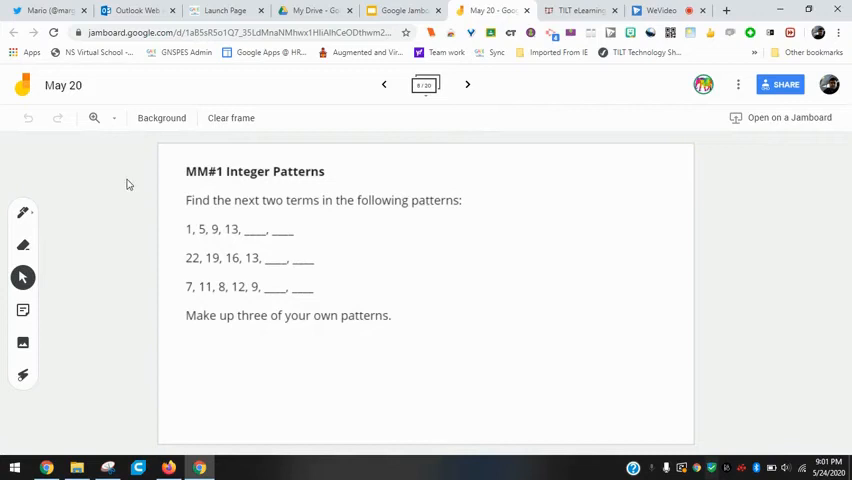
# - Select the MM#1 Integer Patterns worksheet image and shrink it slightly
pyautogui.click(250, 247)
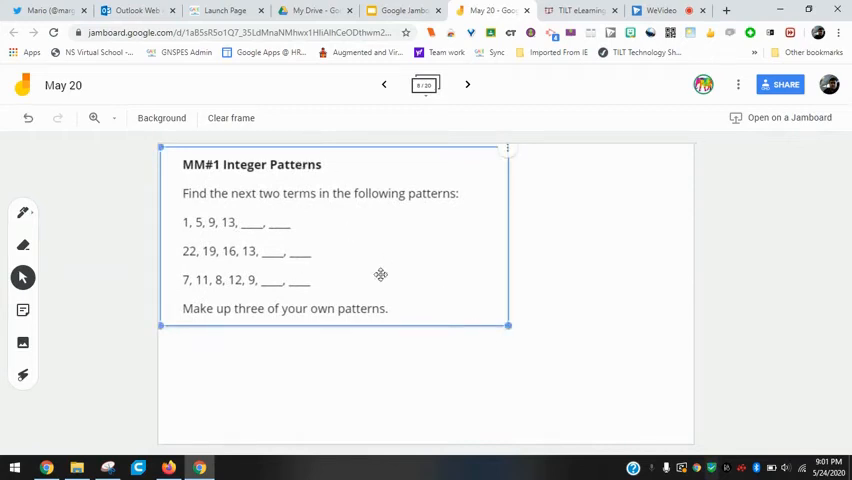
pyautogui.moveTo(508, 326); pyautogui.dragTo(608, 377)
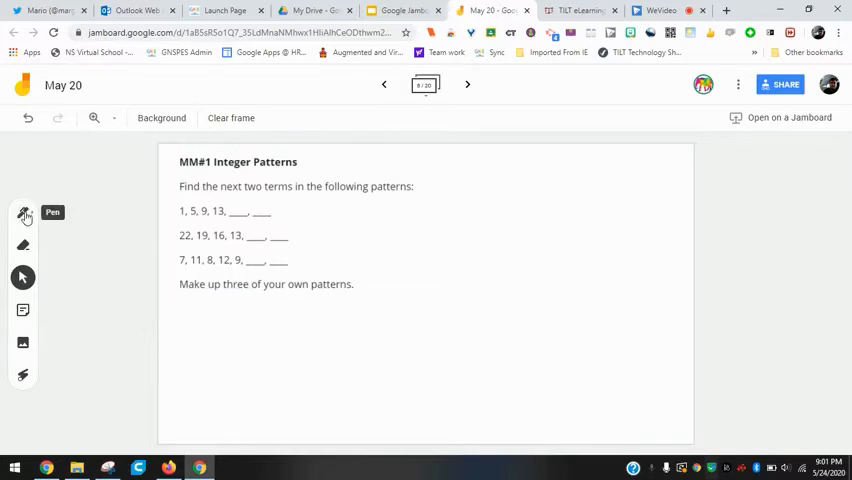
# - With the Pen tool, handwrite 17 and 21 in the first pattern's blanks
pyautogui.click(22, 212)
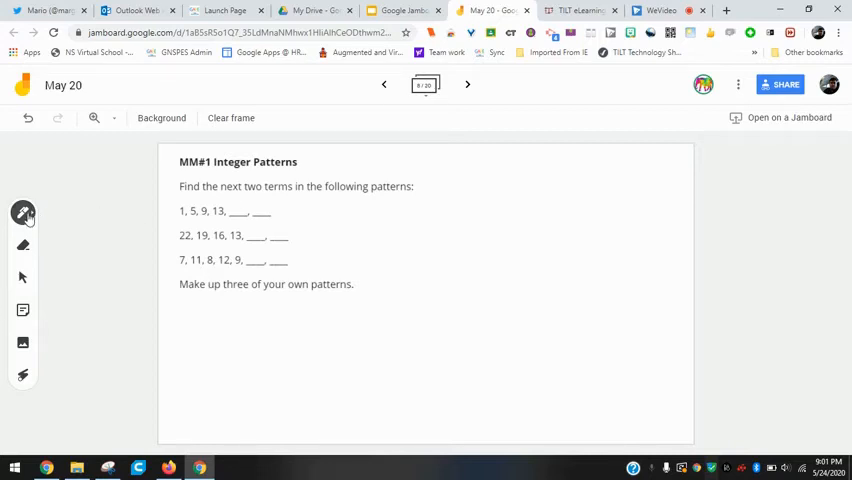
pyautogui.click(23, 212)
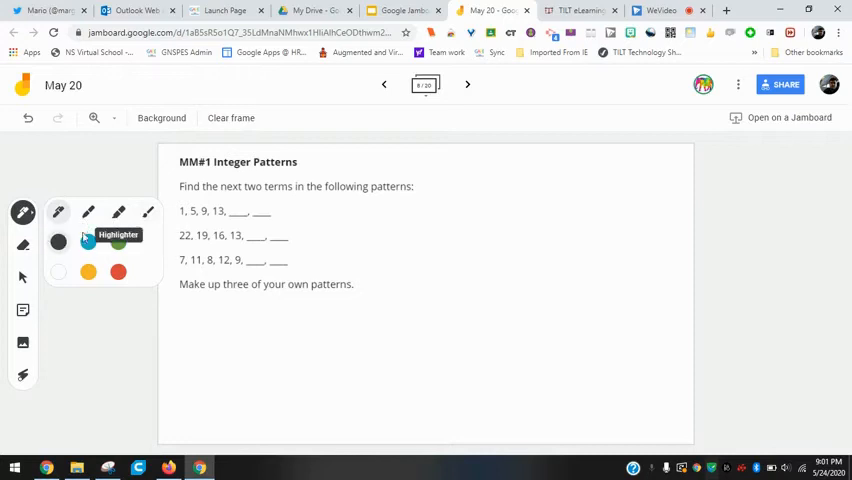
pyautogui.moveTo(143, 213)
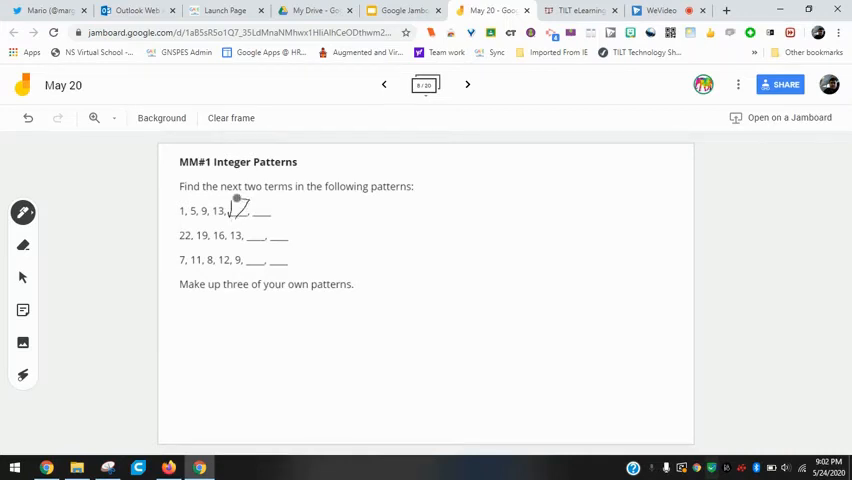
pyautogui.click(260, 203)
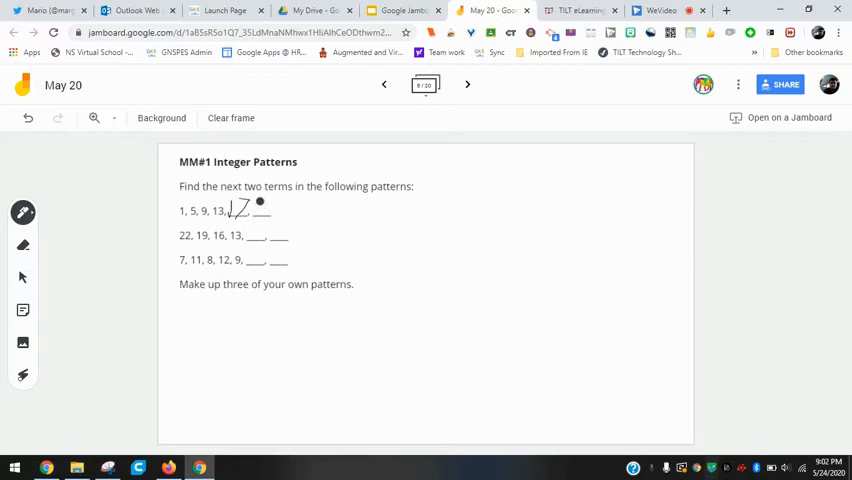
pyautogui.moveTo(243, 212); pyautogui.dragTo(258, 205)
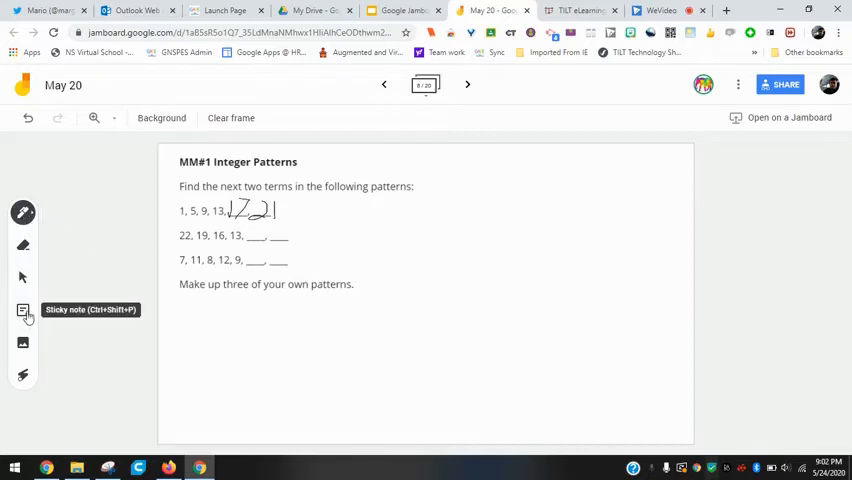
# - Create a blue sticky note with the text 'Writing' on the Integer Patterns frame
pyautogui.click(23, 310)
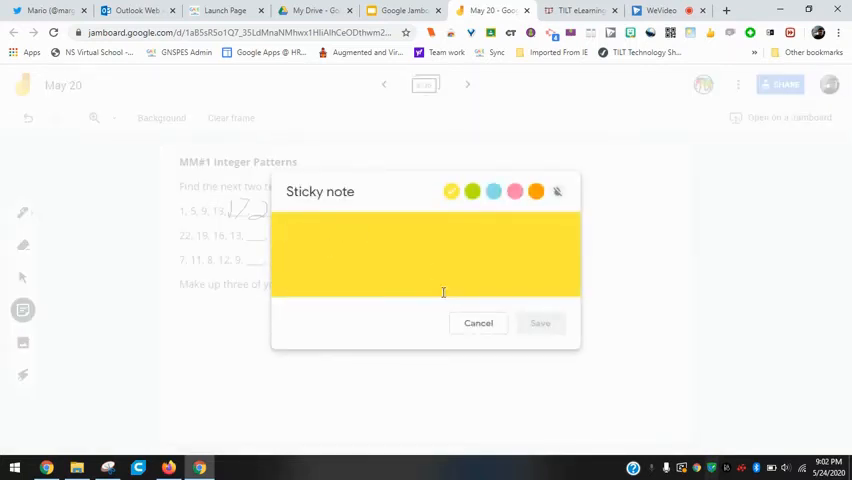
pyautogui.write('Writing')
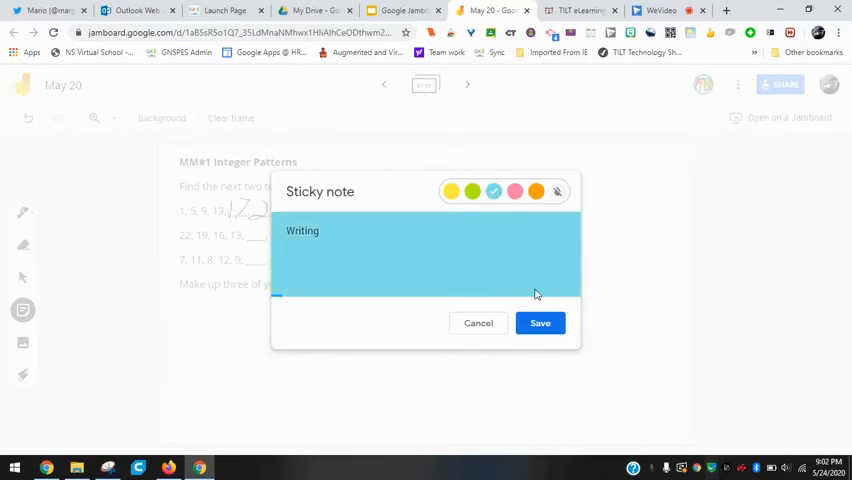
pyautogui.click(540, 323)
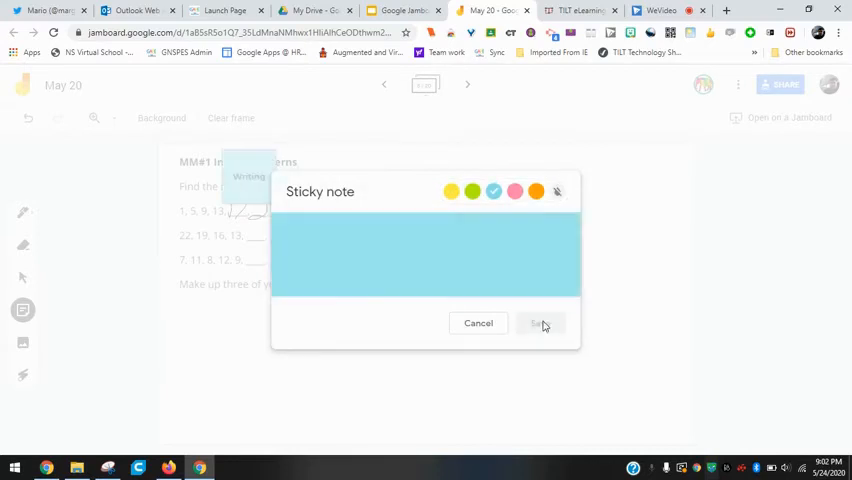
pyautogui.click(540, 323)
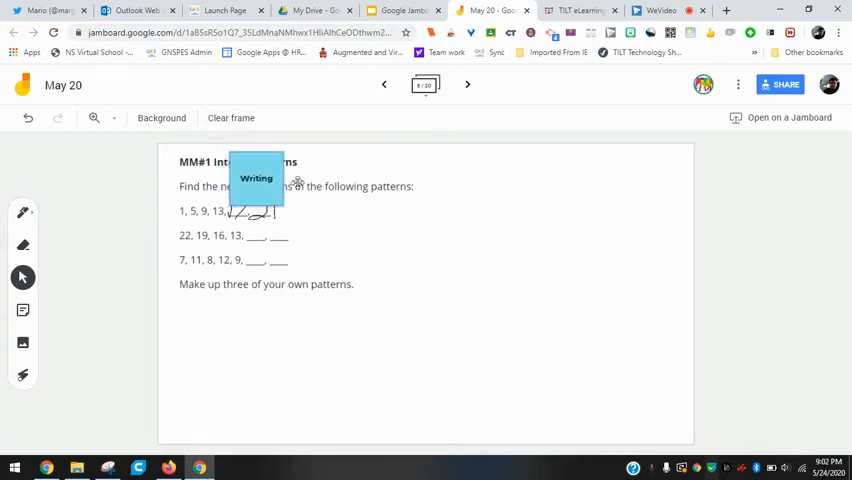
# - Move the Writing note right, shrink it, then delete it from its menu
pyautogui.moveTo(256, 178); pyautogui.dragTo(493, 234)
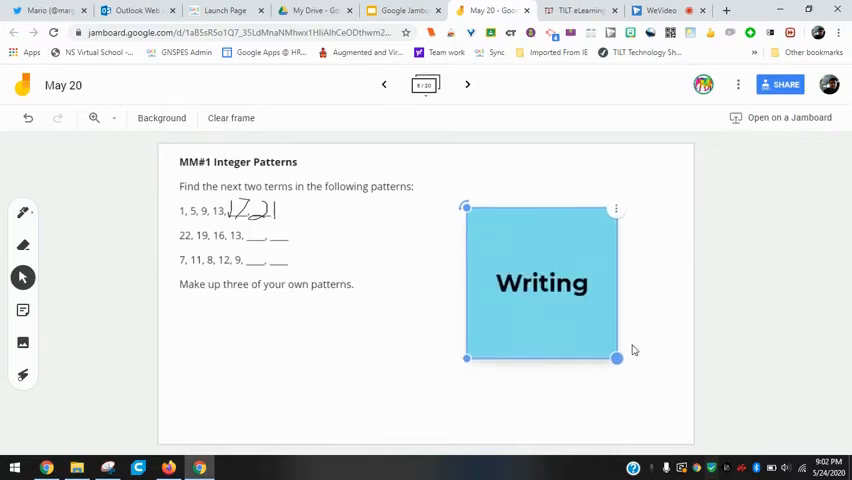
pyautogui.moveTo(617, 358); pyautogui.dragTo(533, 273)
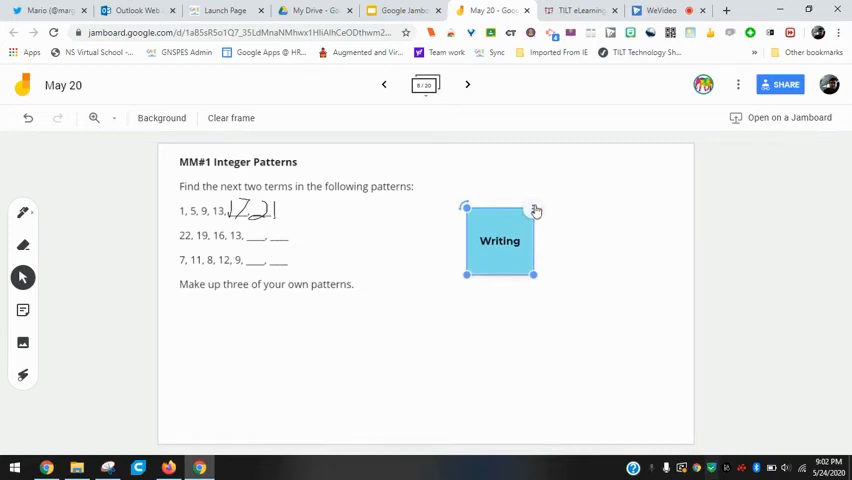
pyautogui.rightClick(535, 213)
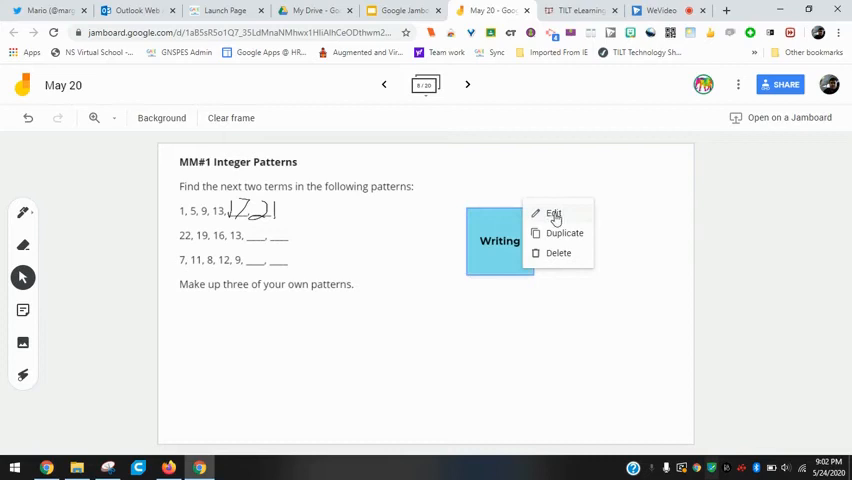
pyautogui.moveTo(556, 256)
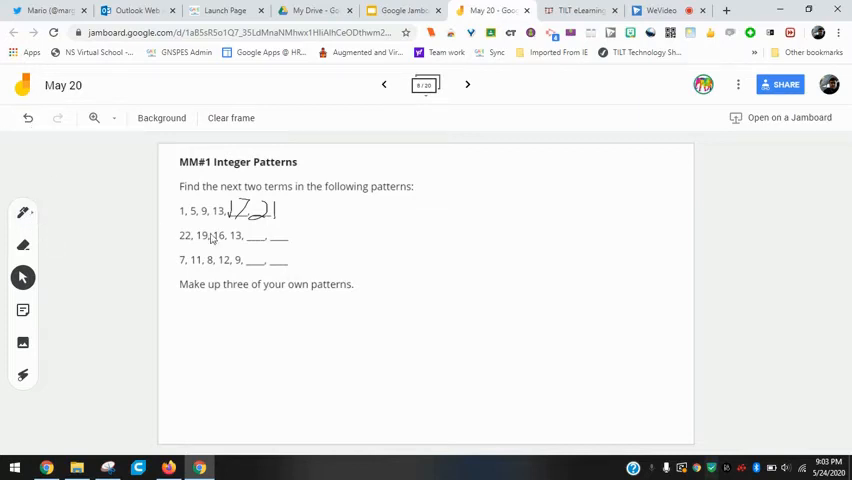
pyautogui.click(22, 212)
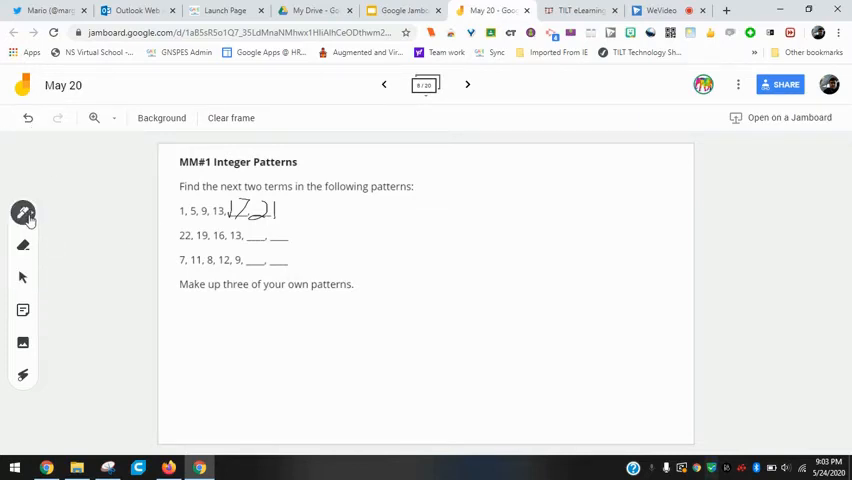
# - Erase most of the 17, 21 answers, dismiss the image picker, and select the laser
pyautogui.click(22, 245)
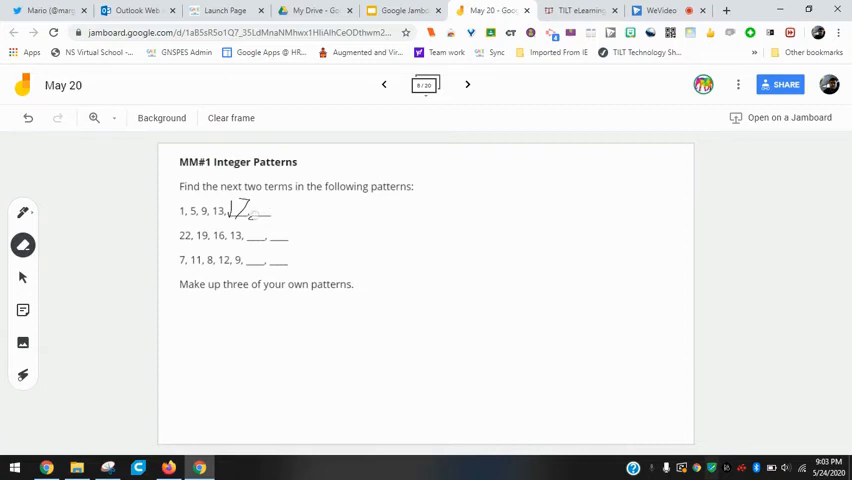
pyautogui.moveTo(230, 117)
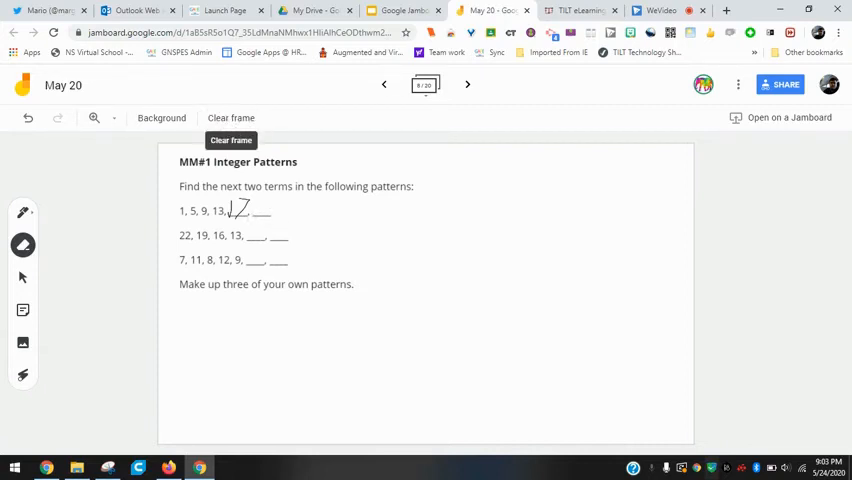
pyautogui.moveTo(155, 234)
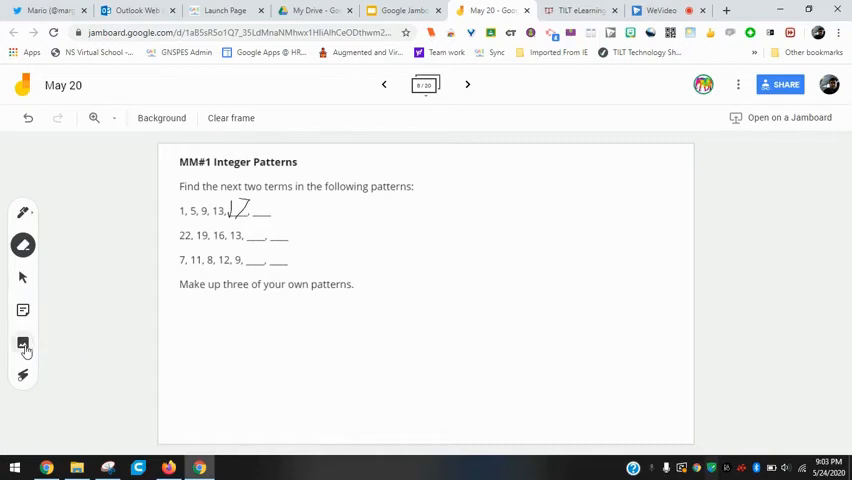
pyautogui.click(23, 343)
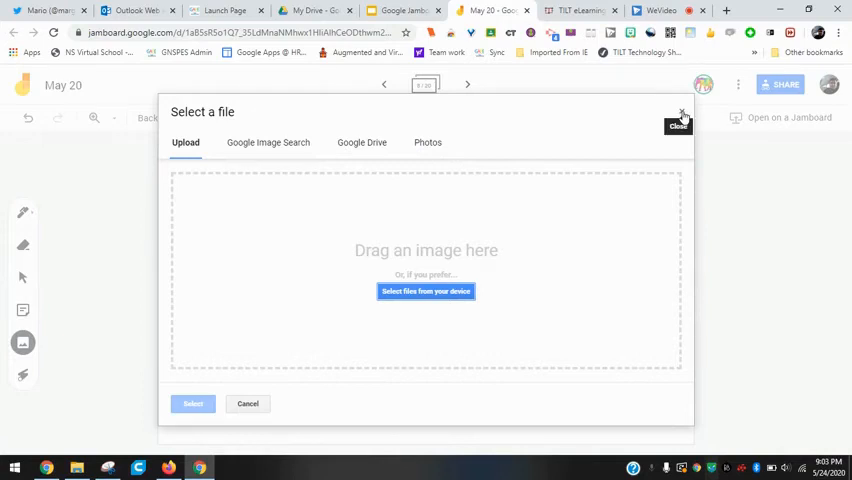
pyautogui.click(682, 117)
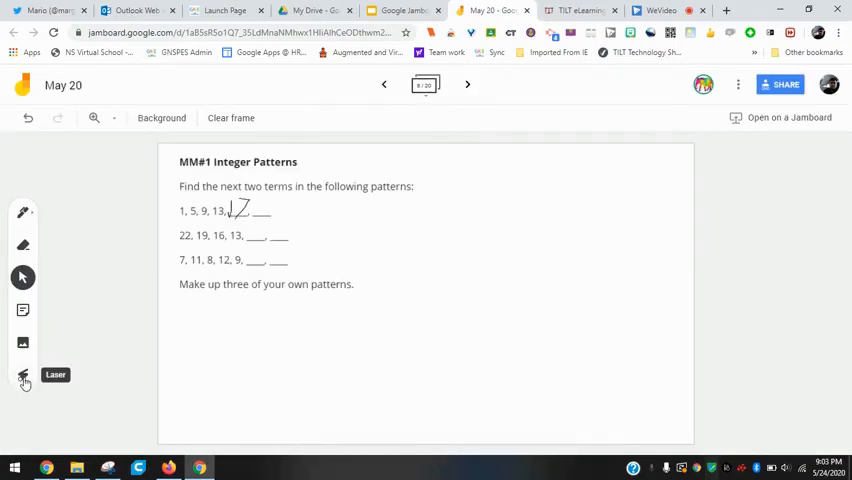
pyautogui.click(22, 375)
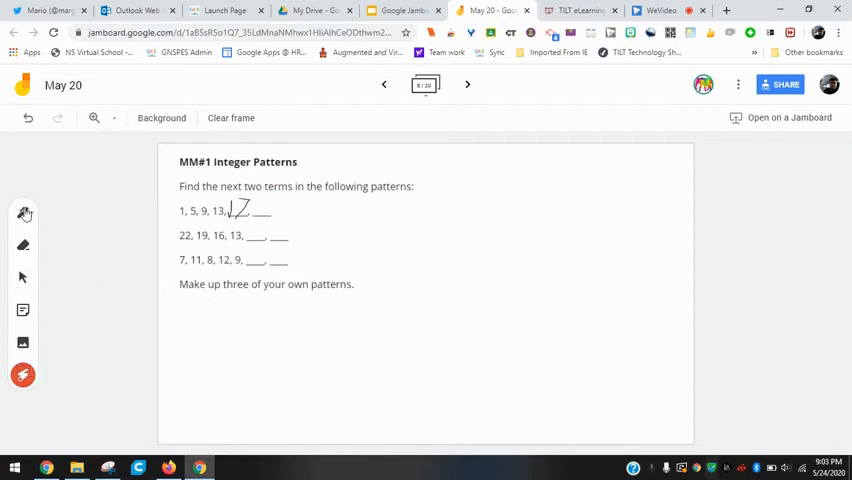
pyautogui.click(22, 277)
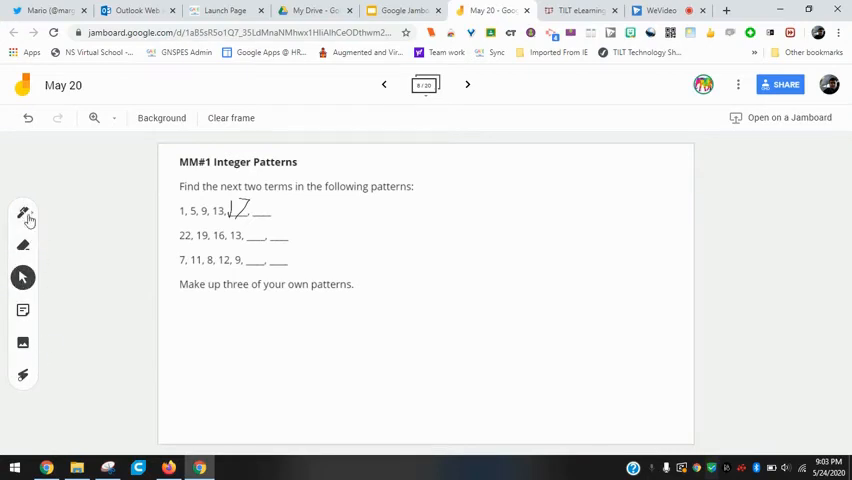
pyautogui.moveTo(23, 343)
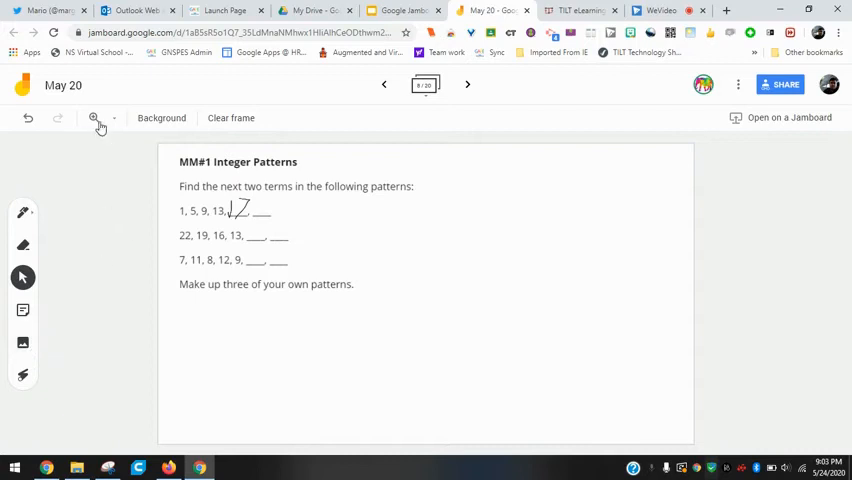
pyautogui.moveTo(113, 118)
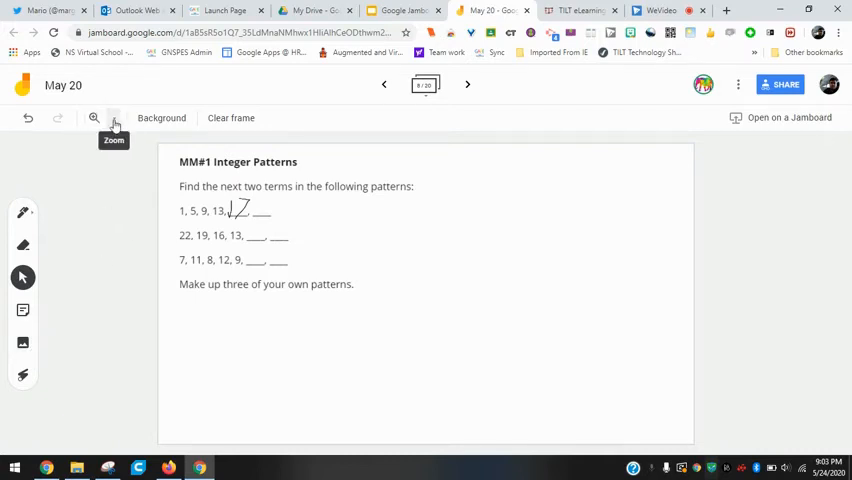
pyautogui.click(113, 118)
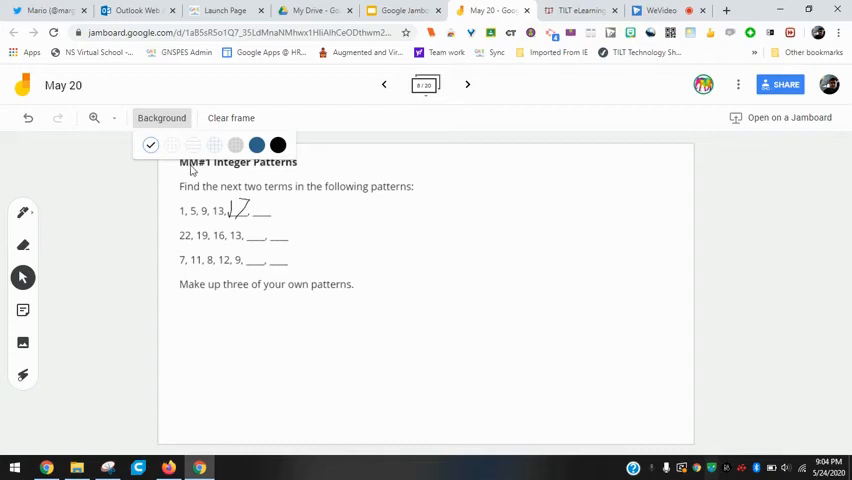
pyautogui.moveTo(247, 218)
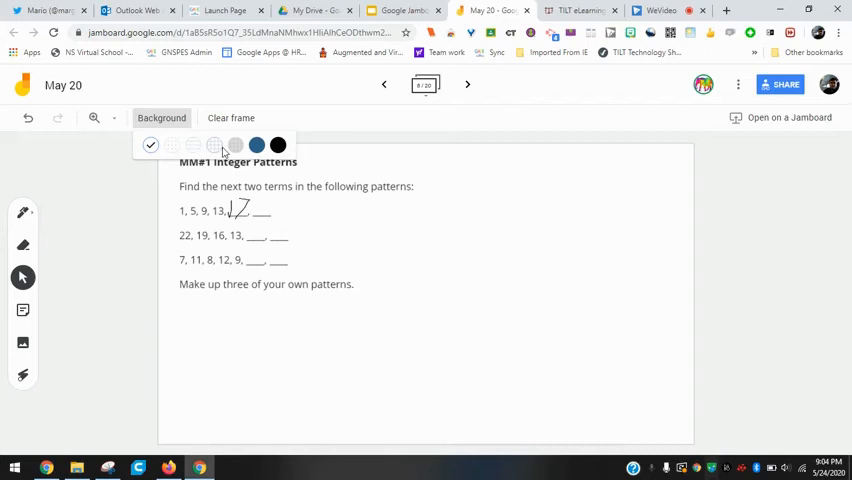
pyautogui.moveTo(231, 117)
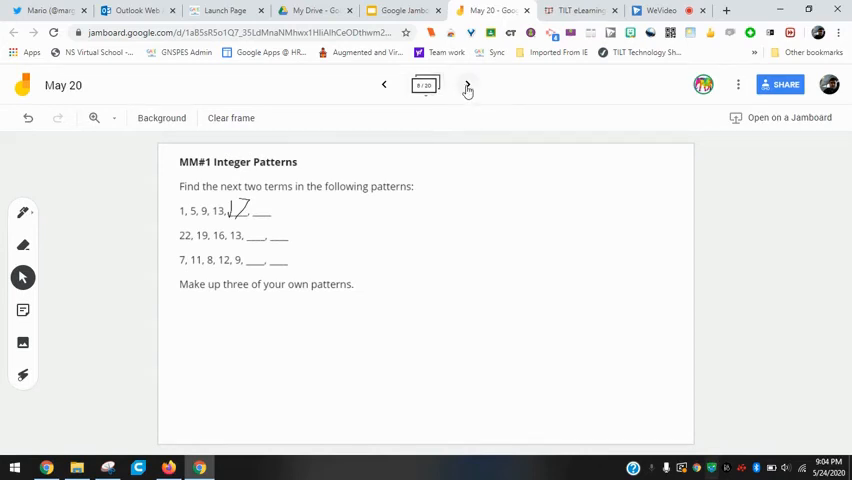
# - Expand the frame strip, page through the frames, and open frame 10 with the rainbow pizza
pyautogui.click(465, 84)
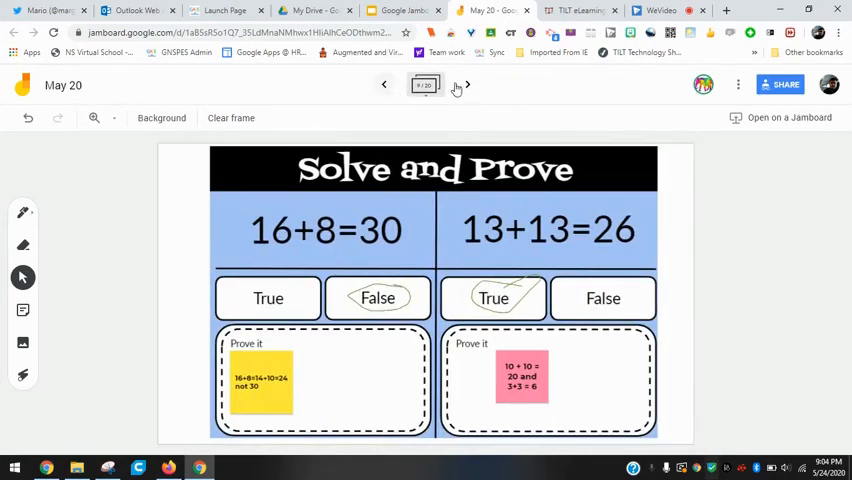
pyautogui.click(465, 85)
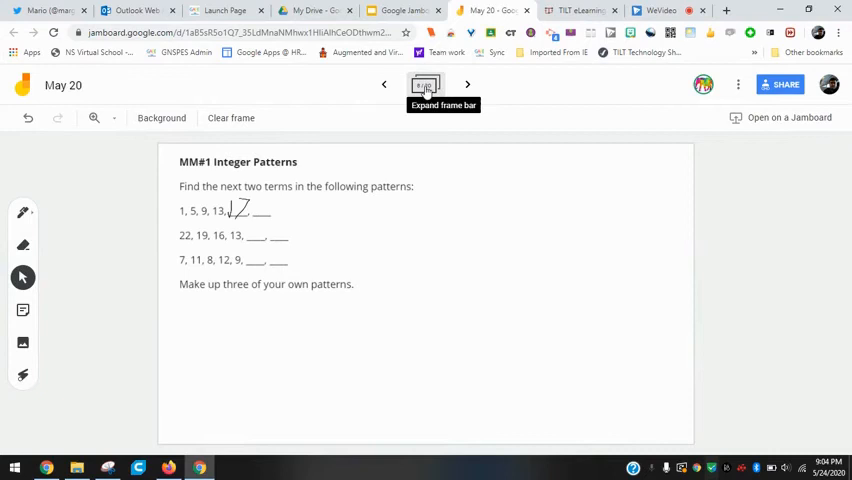
pyautogui.click(425, 84)
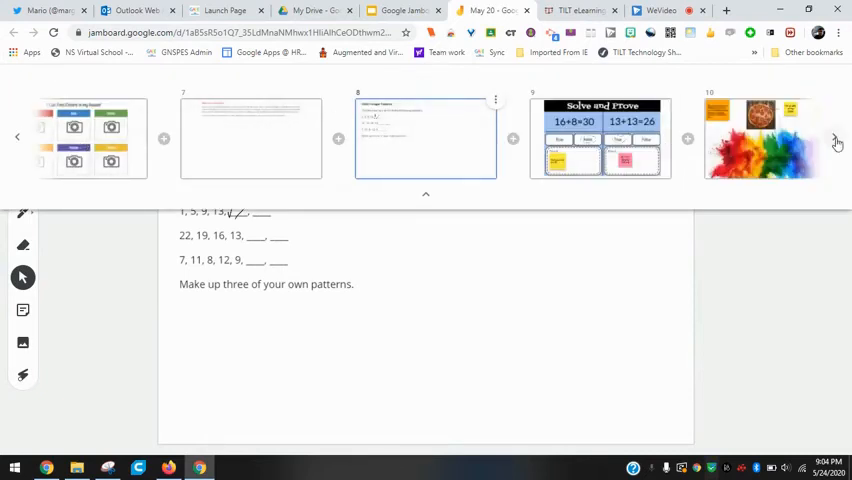
pyautogui.click(837, 142)
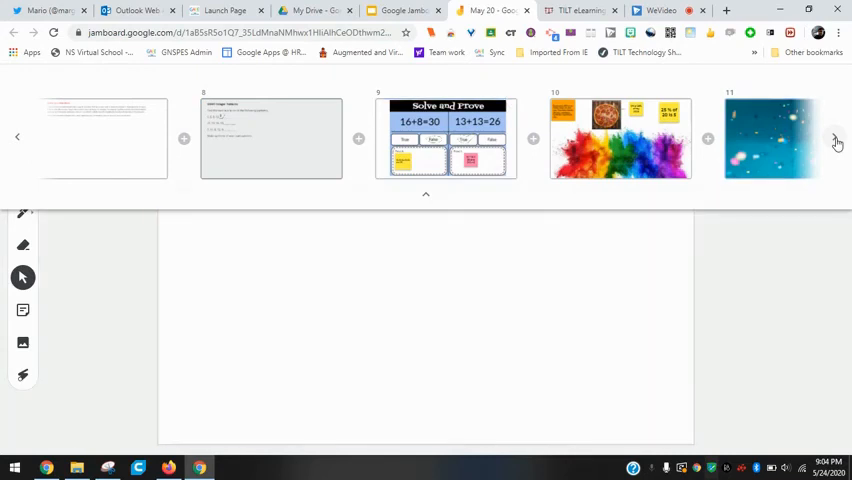
pyautogui.click(836, 139)
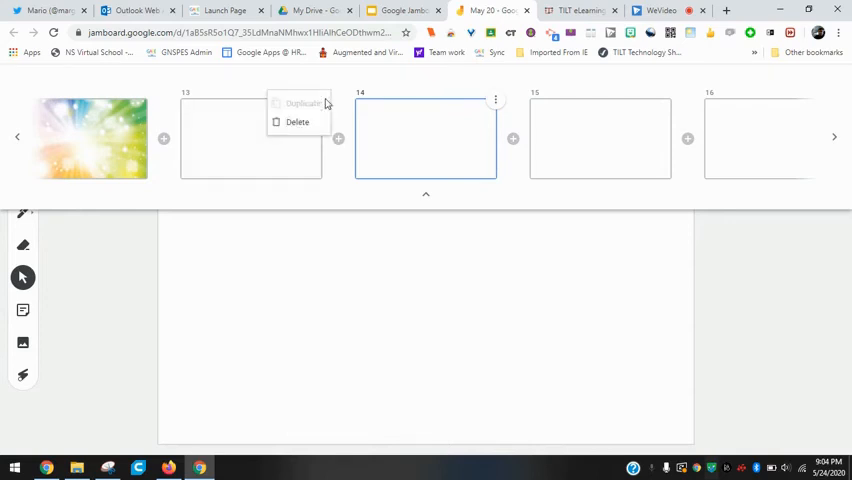
pyautogui.click(23, 138)
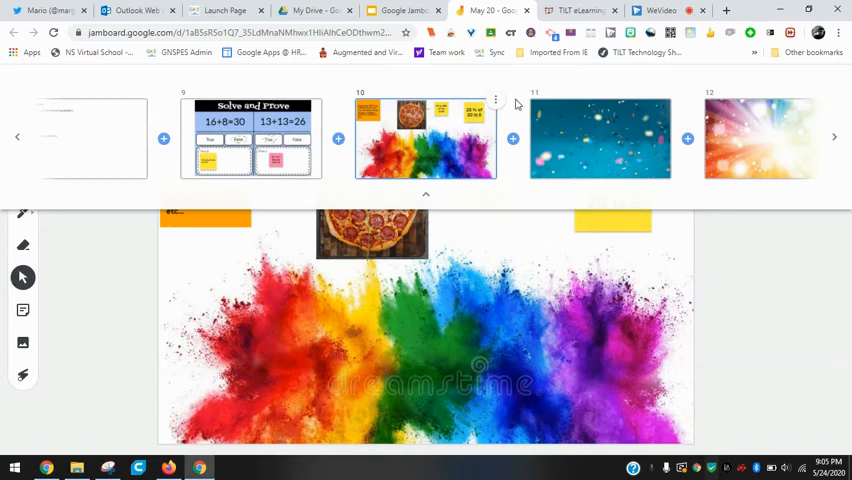
# - Duplicate frame 10, enlarge the Solve and Prove image, then return to the pizza frame
pyautogui.click(495, 100)
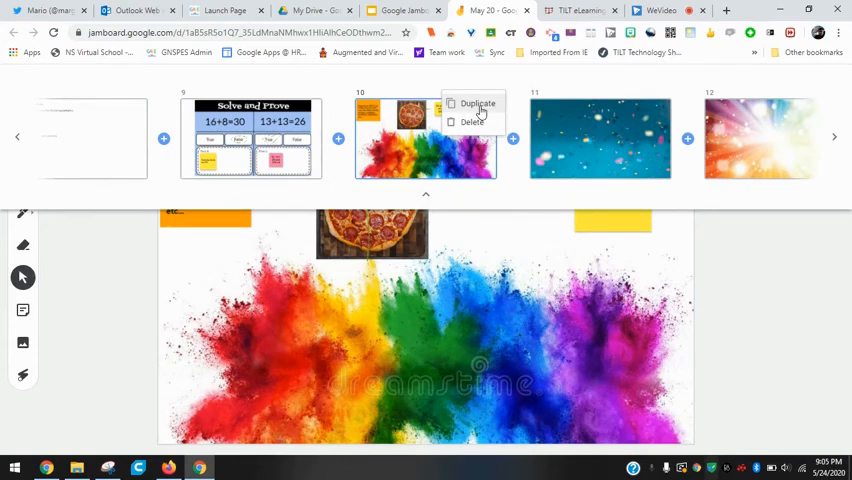
pyautogui.click(478, 103)
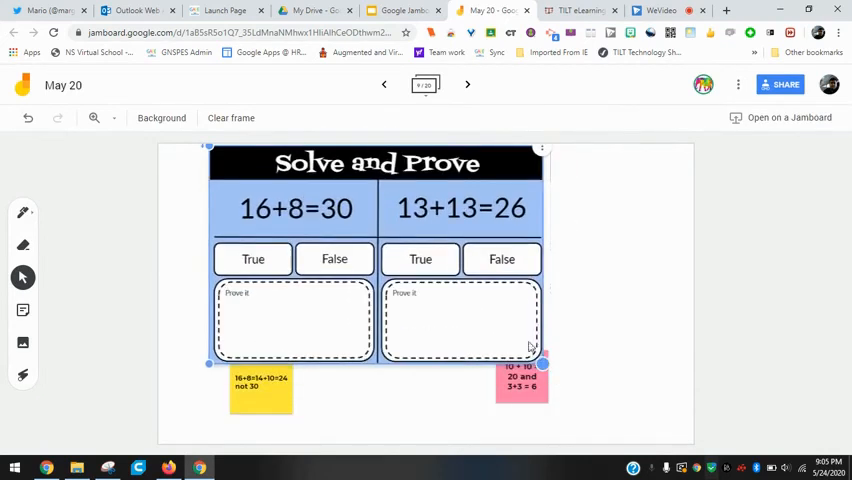
pyautogui.moveTo(545, 363); pyautogui.dragTo(625, 420)
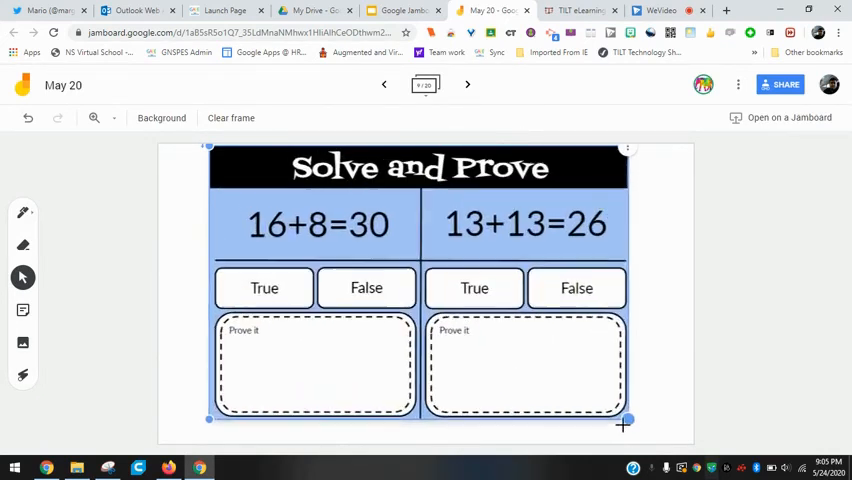
pyautogui.moveTo(624, 419); pyautogui.dragTo(657, 438)
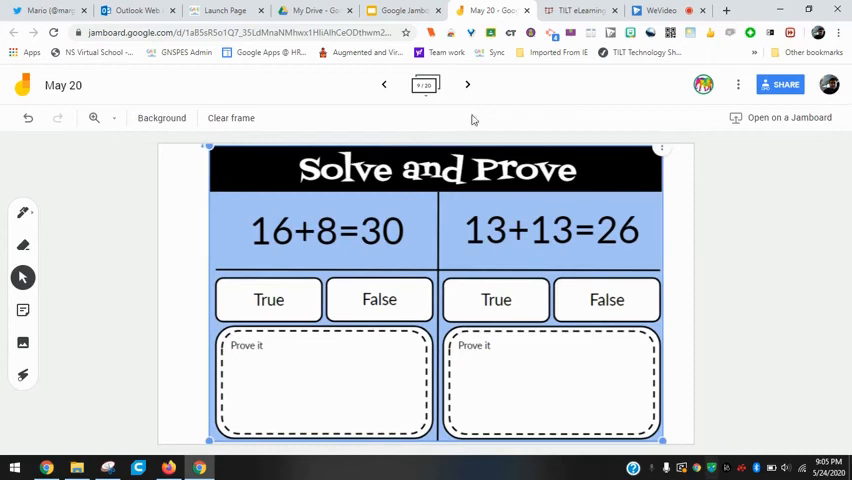
pyautogui.click(466, 84)
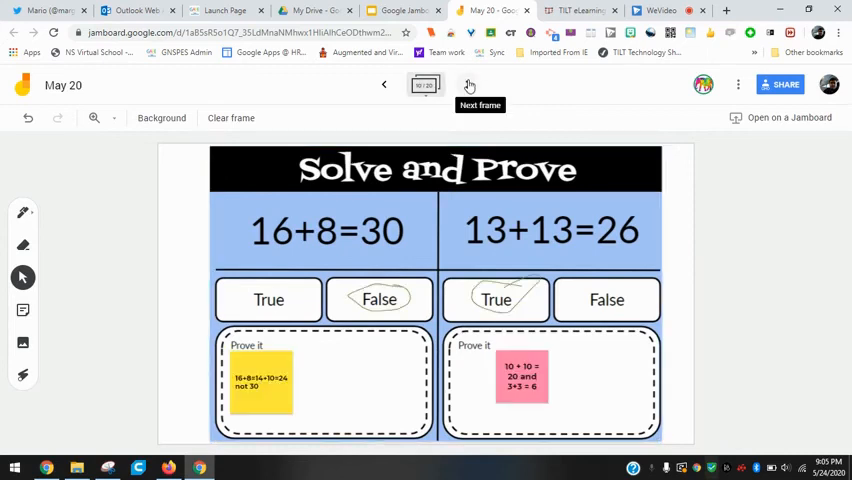
pyautogui.click(469, 85)
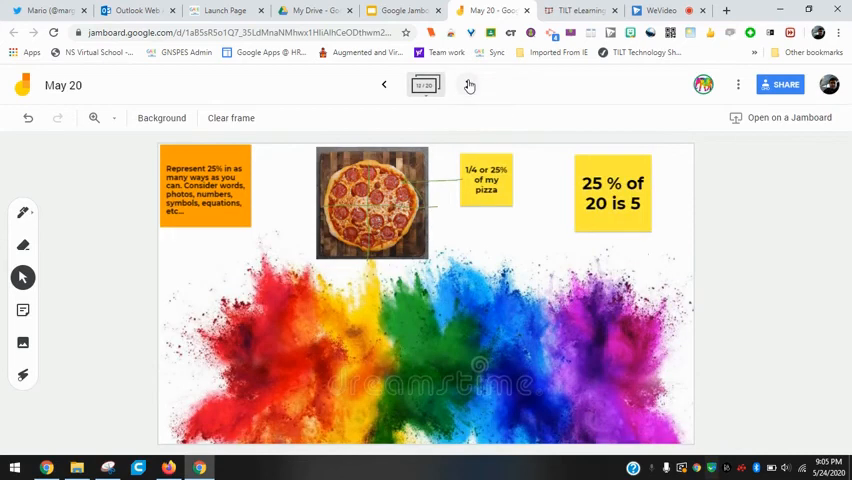
# - Advance past the confetti frame to blank frame 14 of 20
pyautogui.click(464, 85)
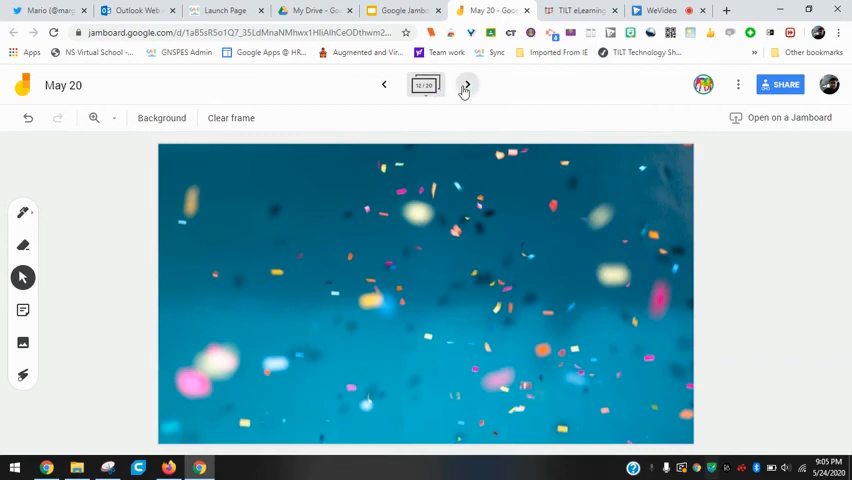
pyautogui.click(464, 85)
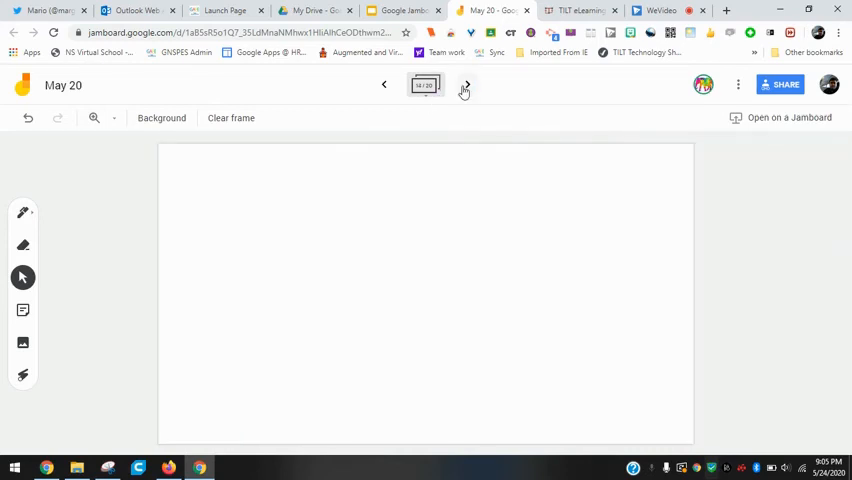
pyautogui.click(467, 84)
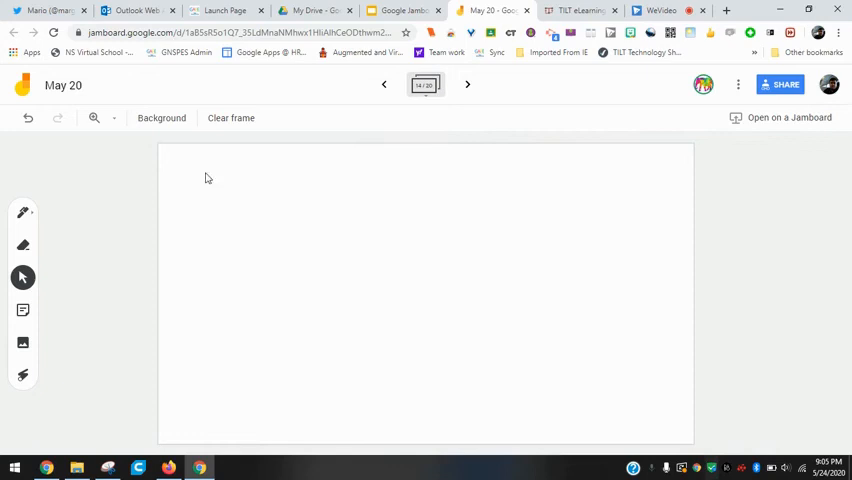
pyautogui.moveTo(625, 244)
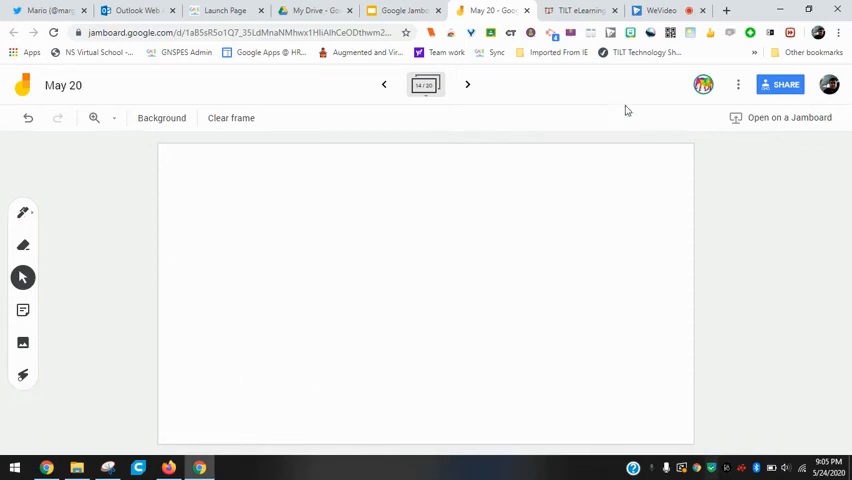
pyautogui.moveTo(739, 84)
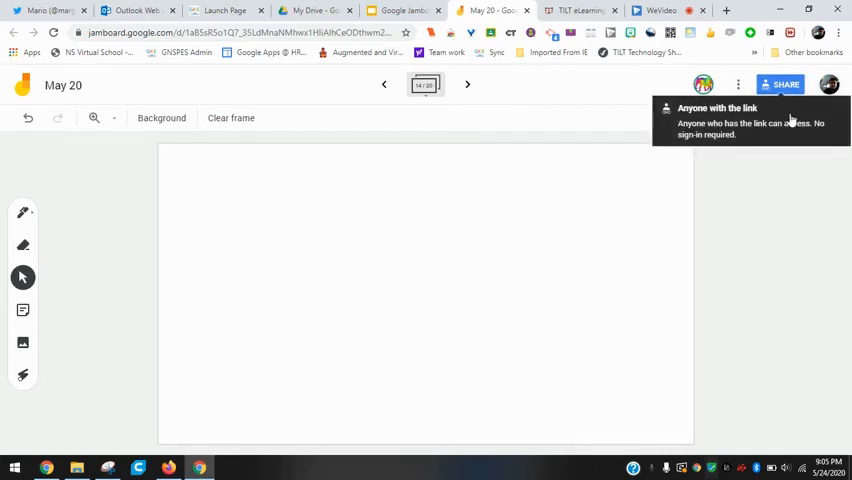
# - Show the jam's options menu (Rename, Download as PDF) and then dismiss it
pyautogui.click(738, 84)
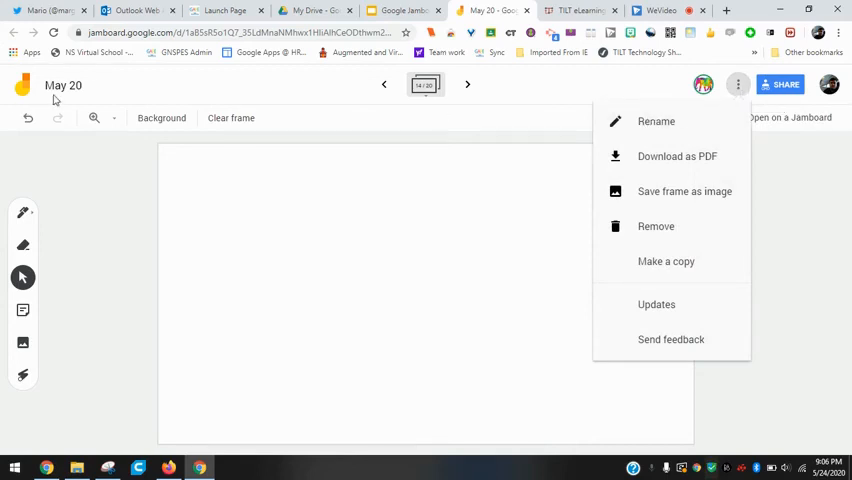
pyautogui.moveTo(657, 121)
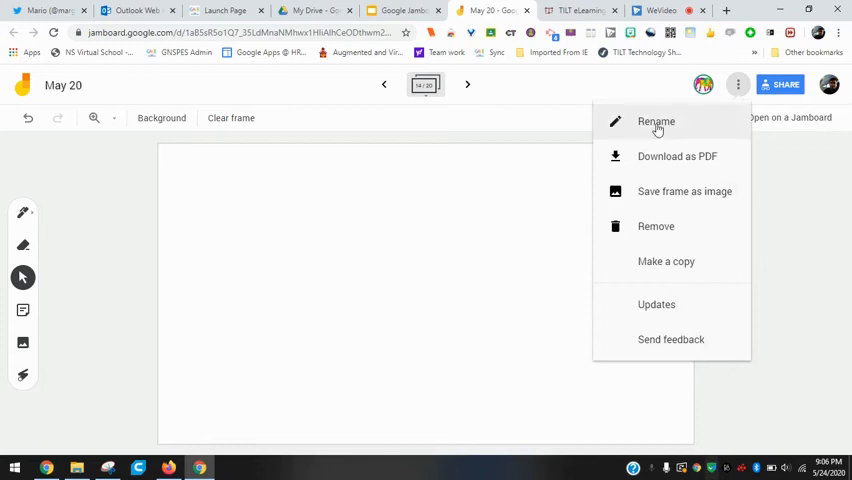
pyautogui.moveTo(685, 191)
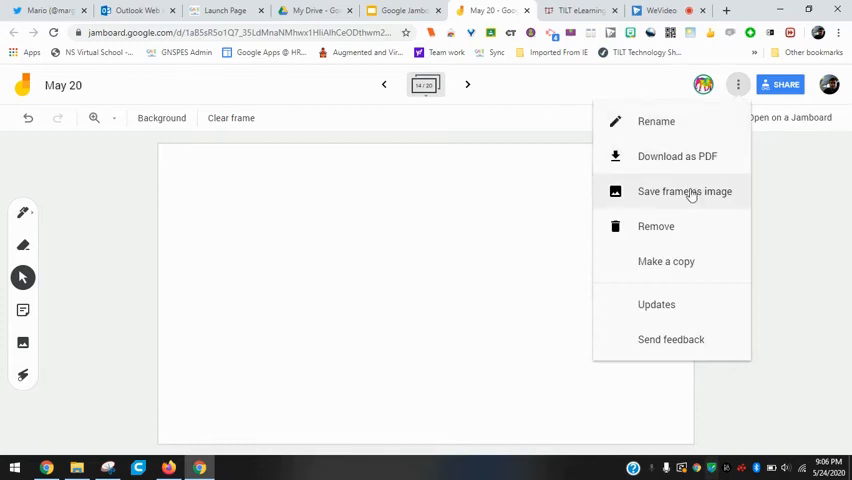
pyautogui.moveTo(668, 198)
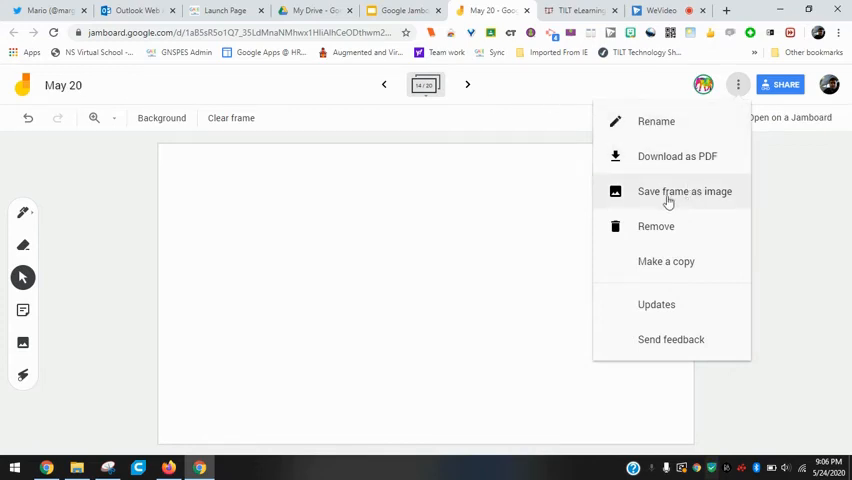
pyautogui.moveTo(407, 161)
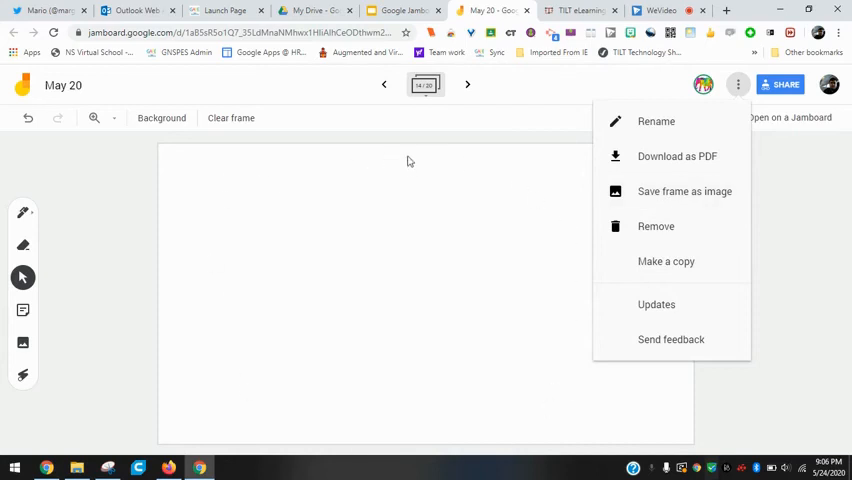
pyautogui.moveTo(655, 226)
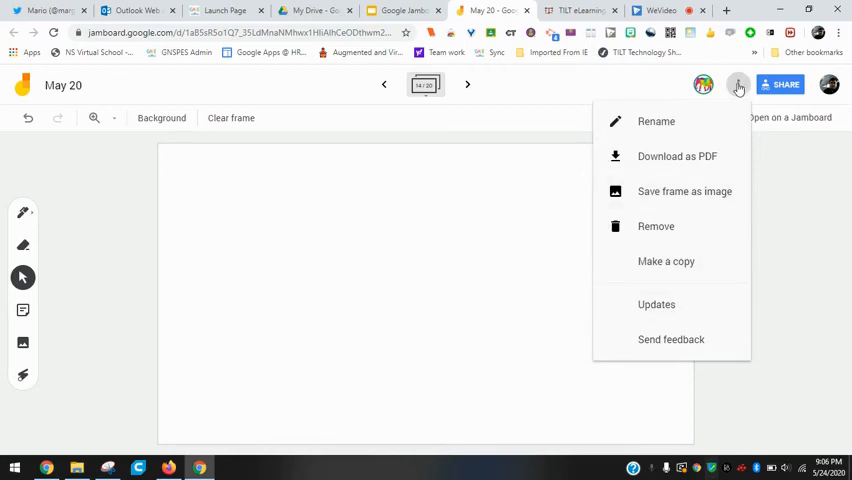
pyautogui.click(738, 85)
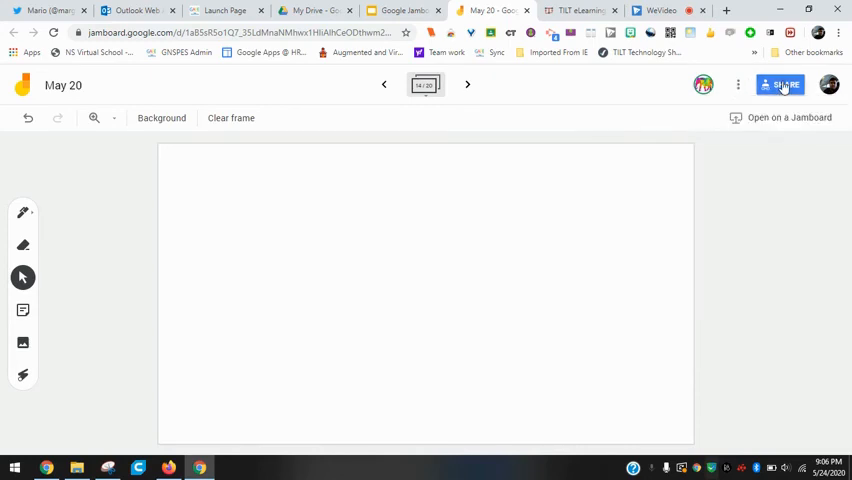
# - Open Share settings, start an invite, then cancel without sending anyone an invitation
pyautogui.click(779, 84)
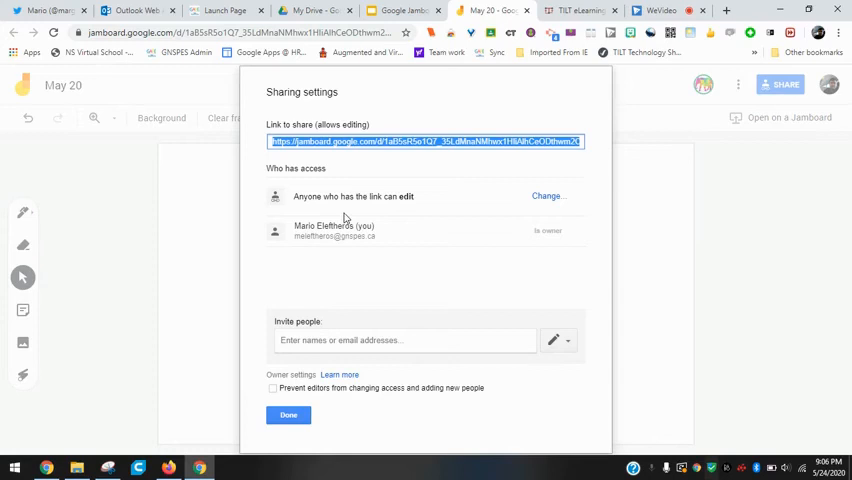
pyautogui.click(400, 340)
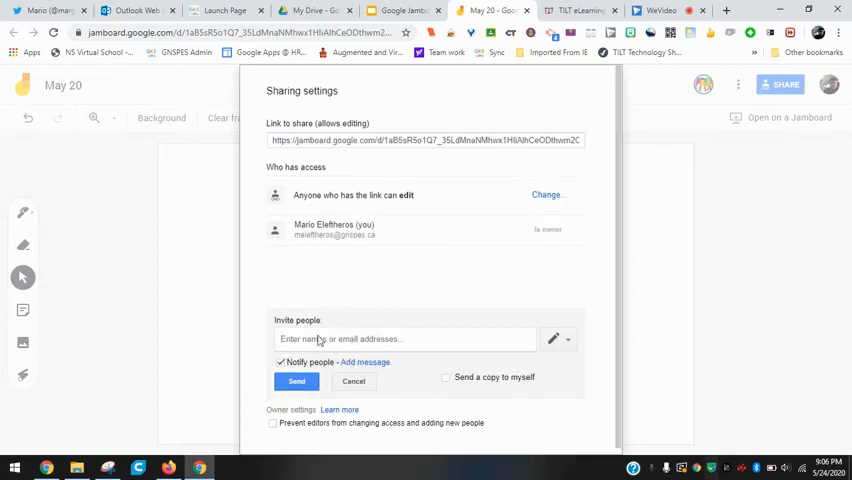
pyautogui.click(558, 339)
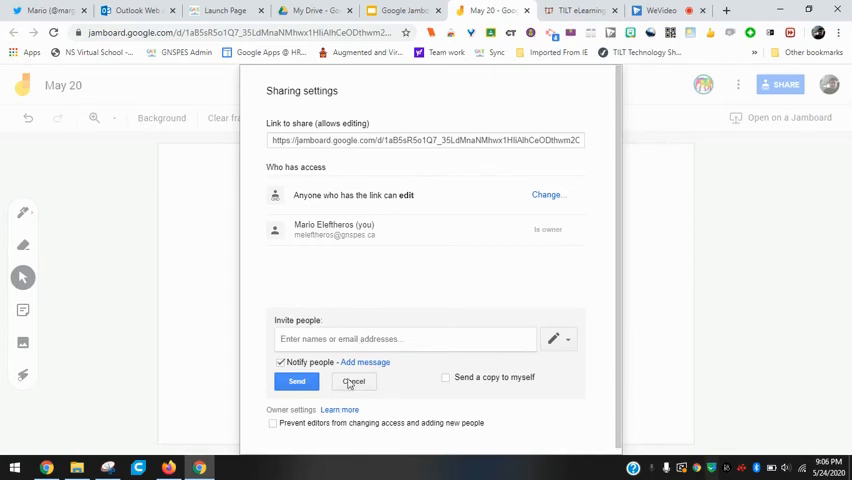
pyautogui.click(352, 382)
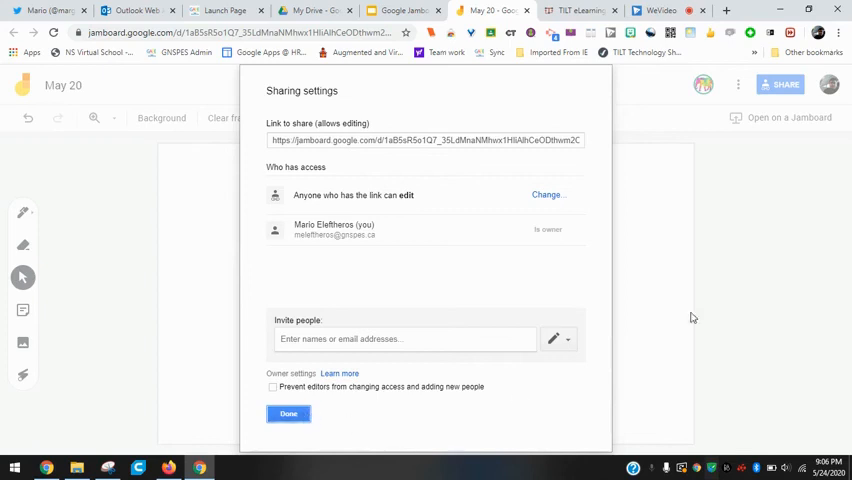
# - Click Done to close the sharing settings, returning to blank frame 14
pyautogui.click(288, 413)
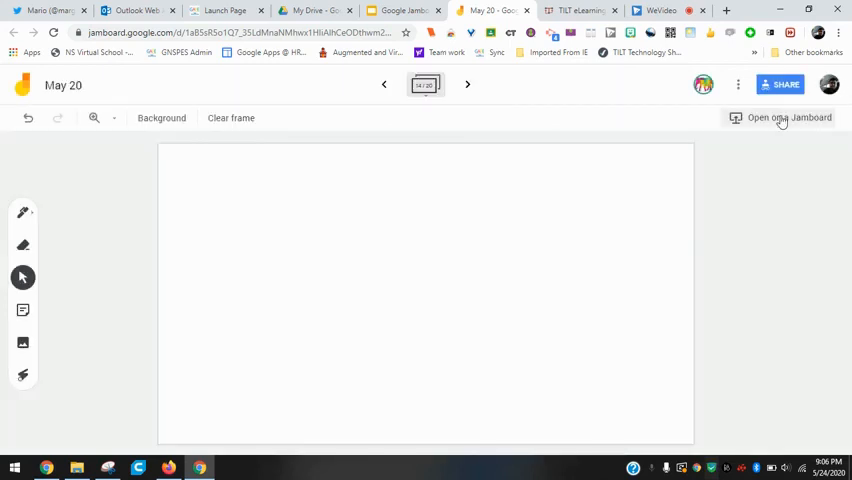
pyautogui.moveTo(775, 117)
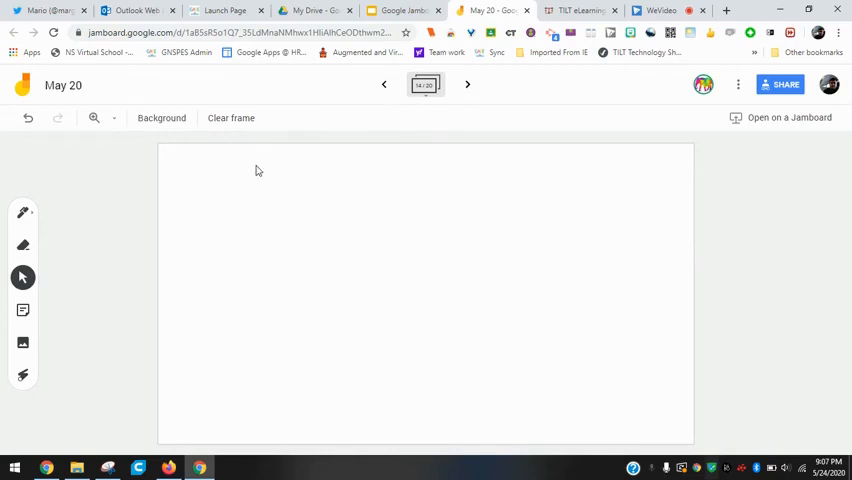
pyautogui.moveTo(591, 174)
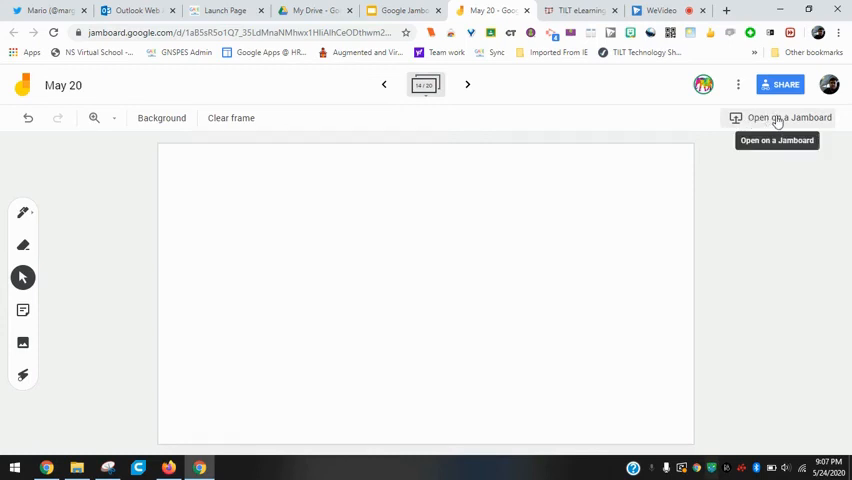
pyautogui.moveTo(189, 215)
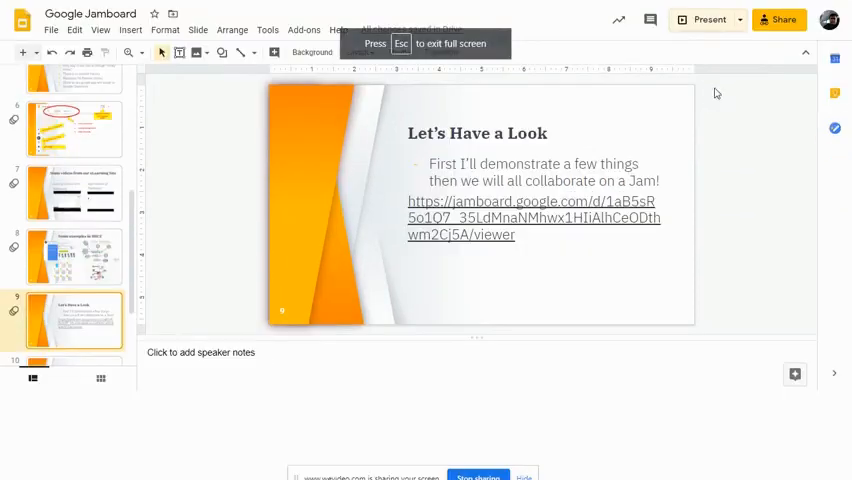
# - Present the Slides deck full screen on slide 10, Final Thoughts
pyautogui.click(709, 19)
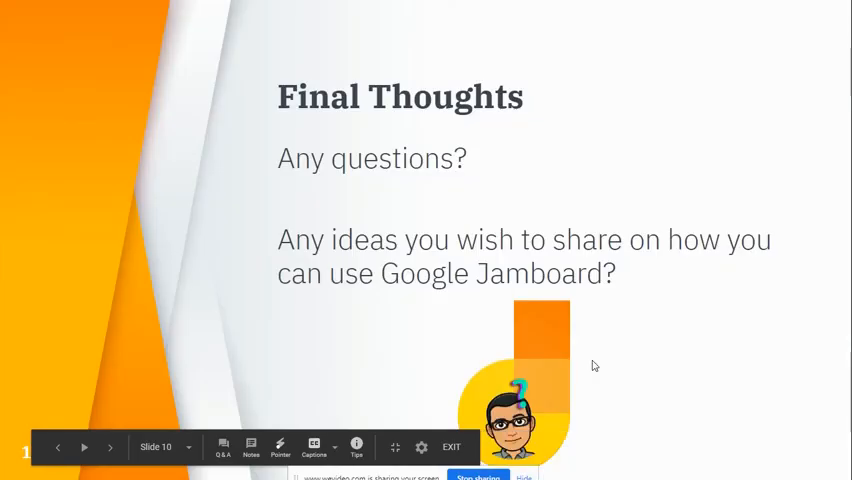
# - Advance the presentation to slide 11, Where do I go from here?
pyautogui.click(110, 447)
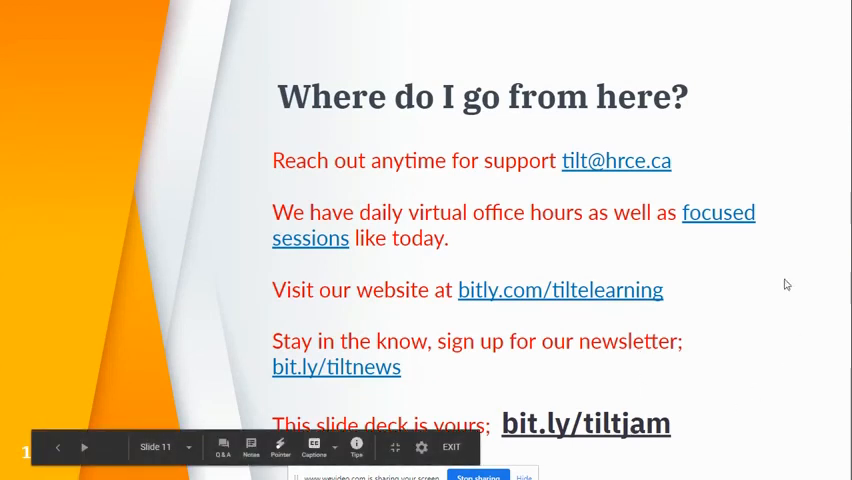
pyautogui.moveTo(696, 163)
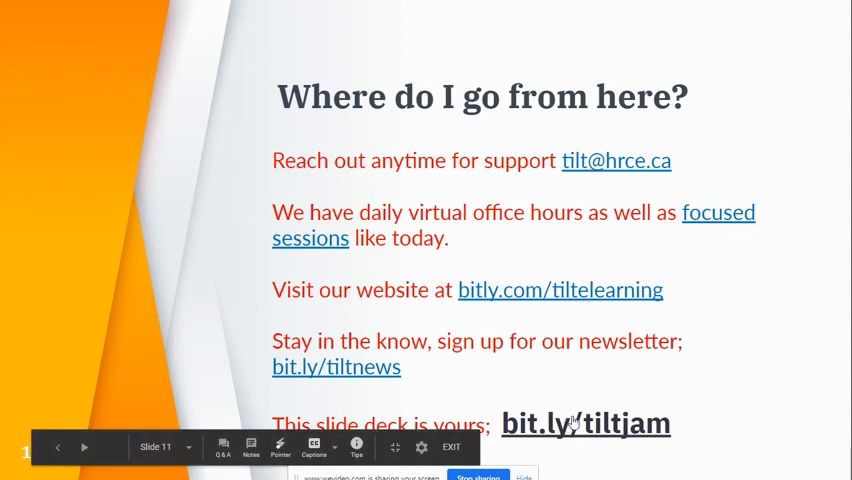
pyautogui.moveTo(757, 358)
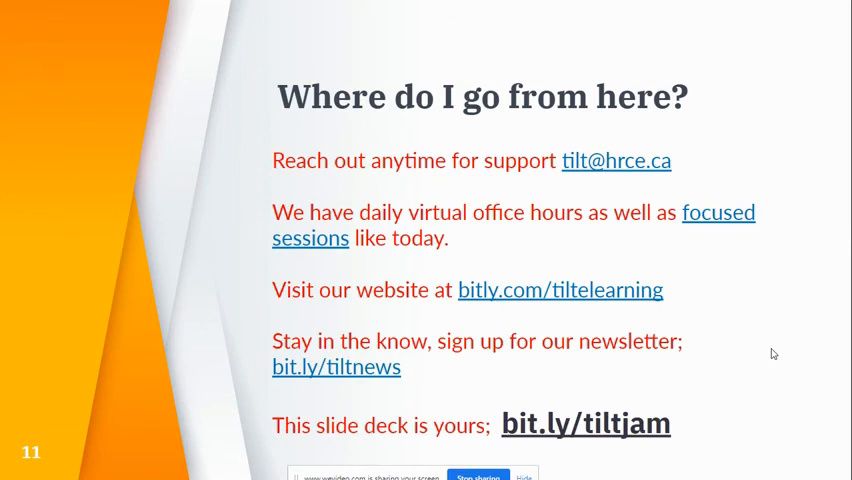
pyautogui.moveTo(722, 414)
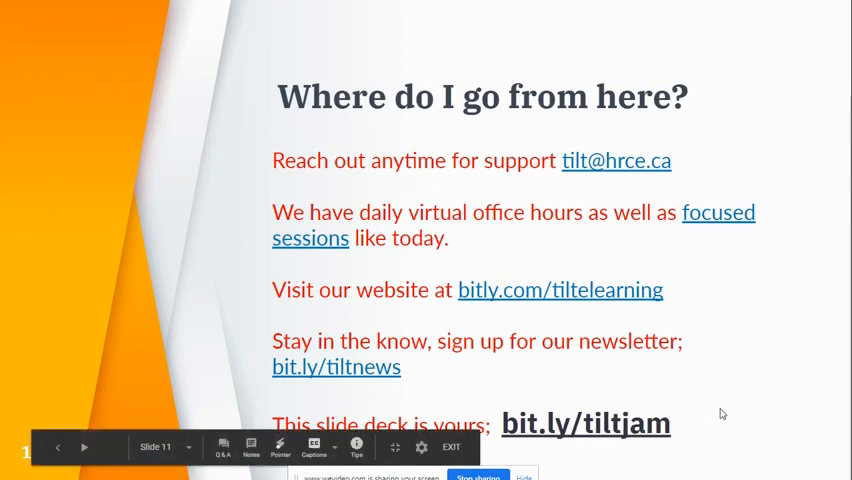